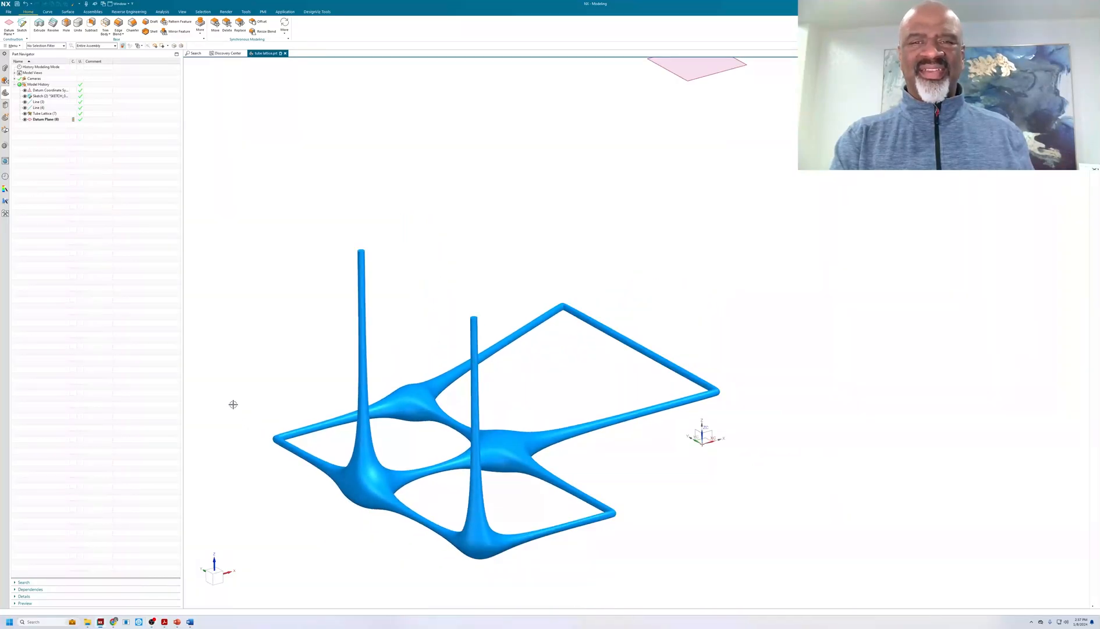
Orbit around the fattened lattice and pick its solid body for hiding.
left_click_drag(233, 404, 240, 399)
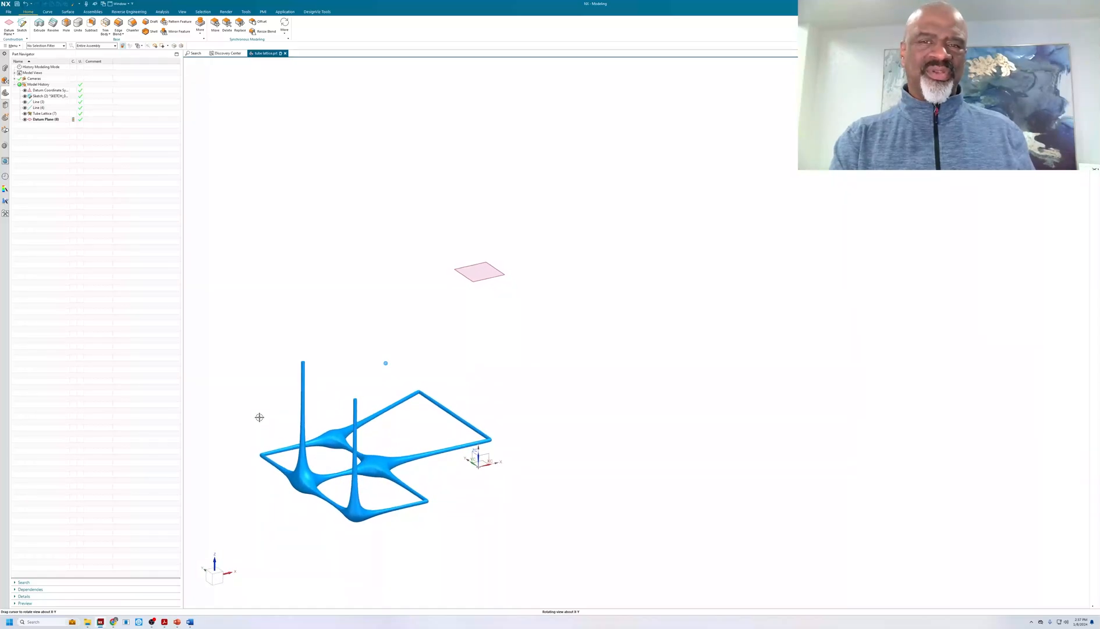
mouse_move(238, 387)
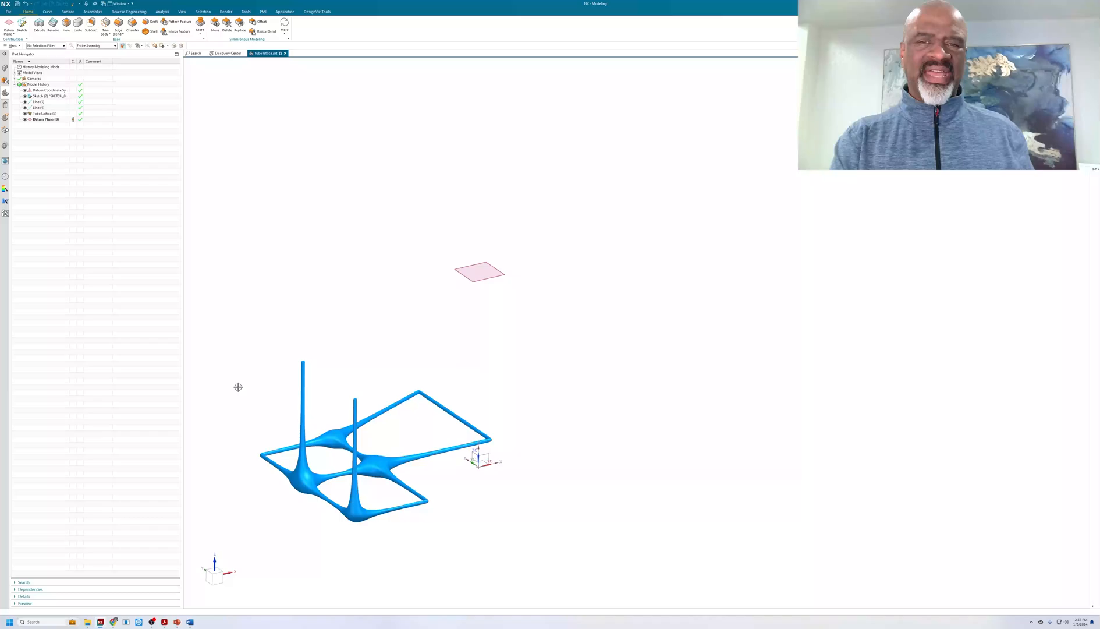
mouse_move(262, 377)
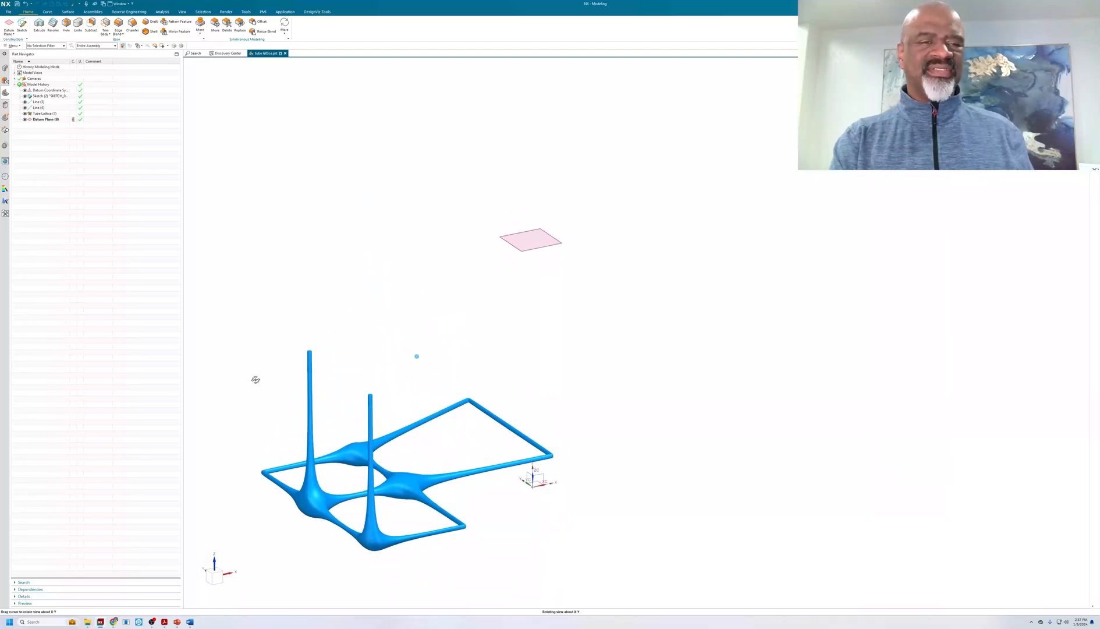
left_click(310, 518)
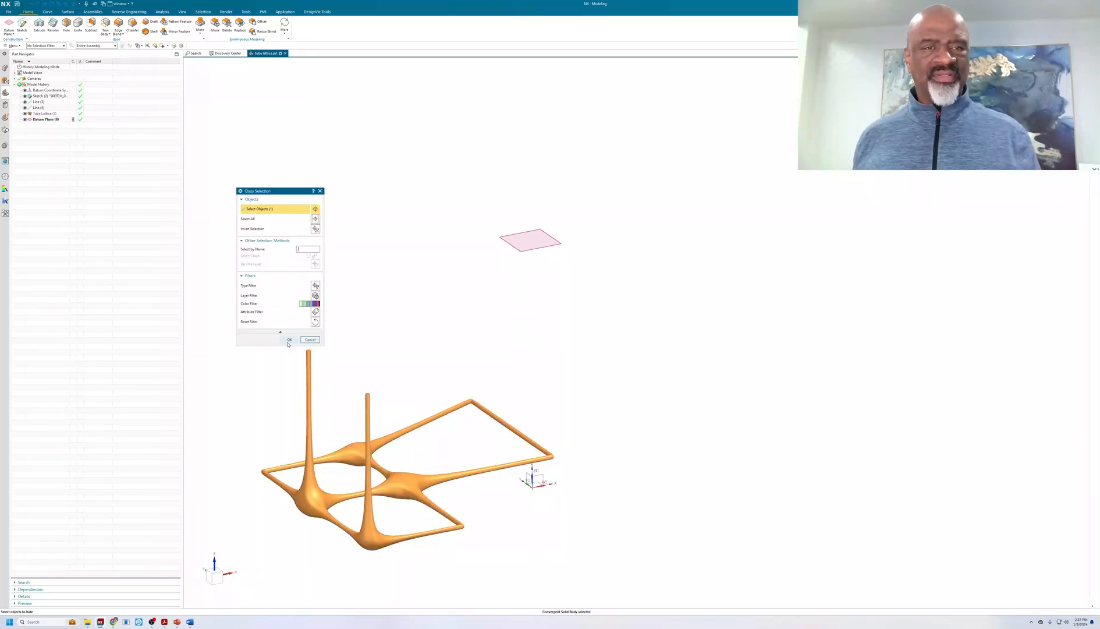
Hide the lattice body, leaving the datum plane visible for a new sketch.
left_click(289, 339)
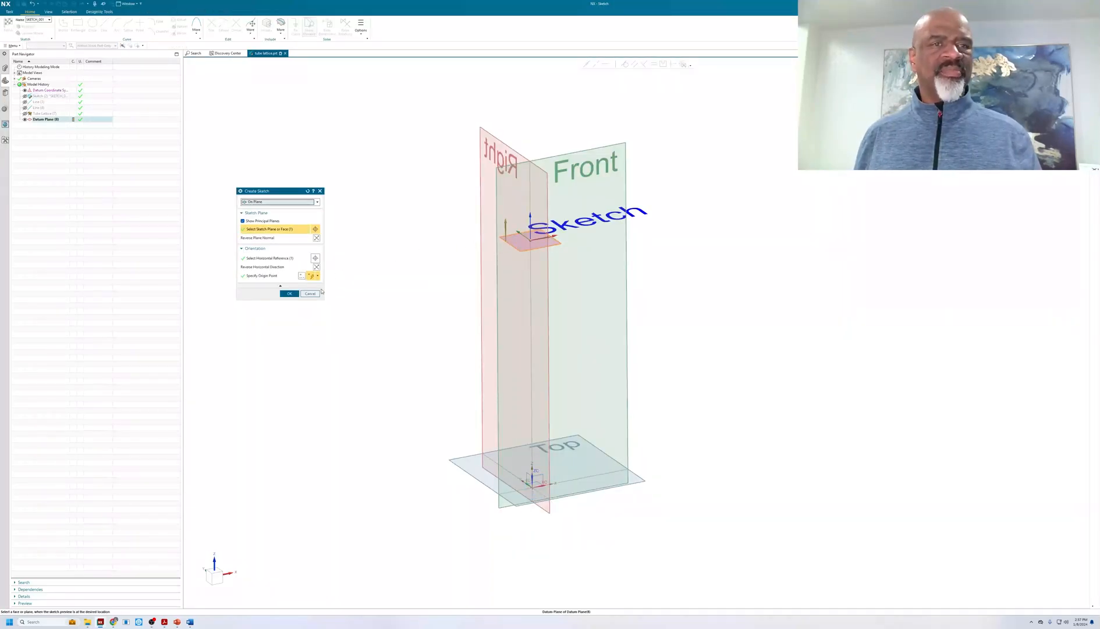
Draw a width- and height-dimensioned rectangle from the origin, then begin an adjoining rectangle.
left_click(288, 294)
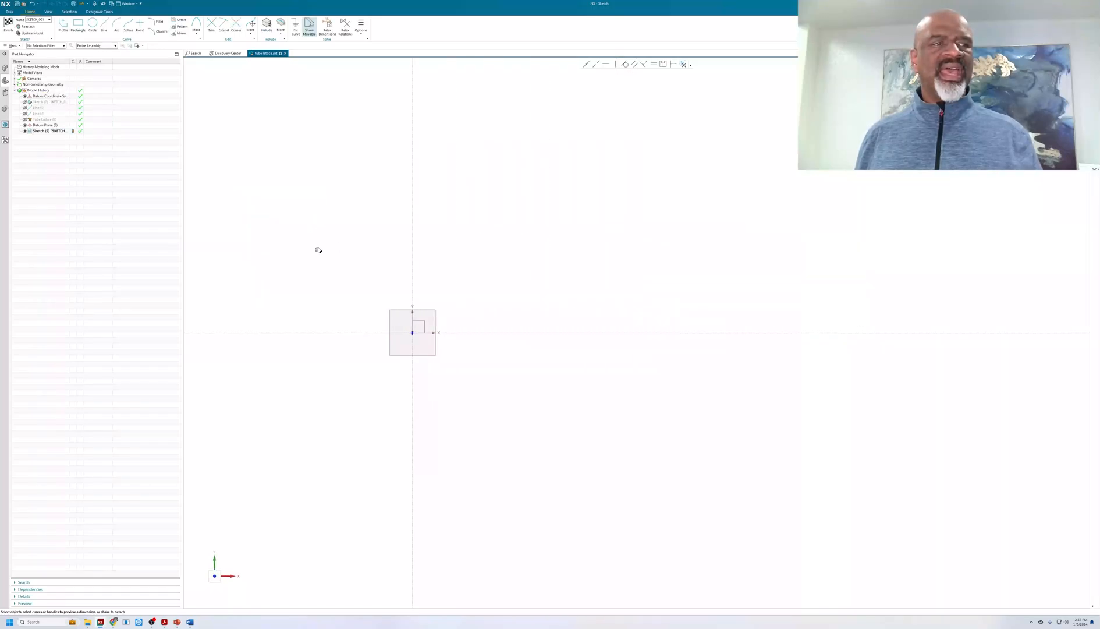
left_click(75, 28)
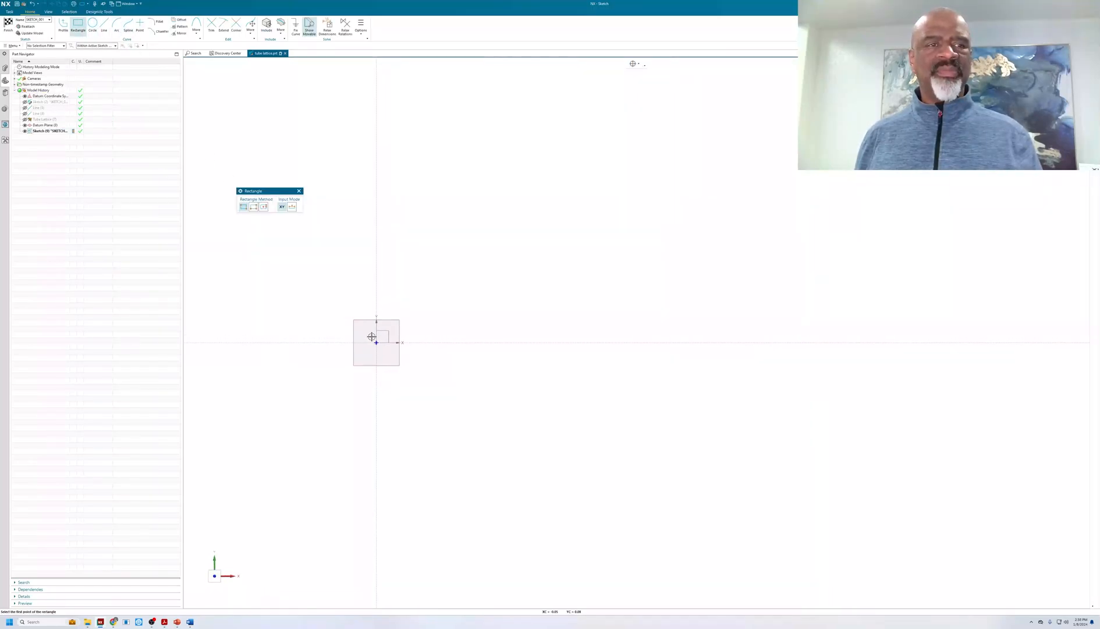
mouse_move(515, 207)
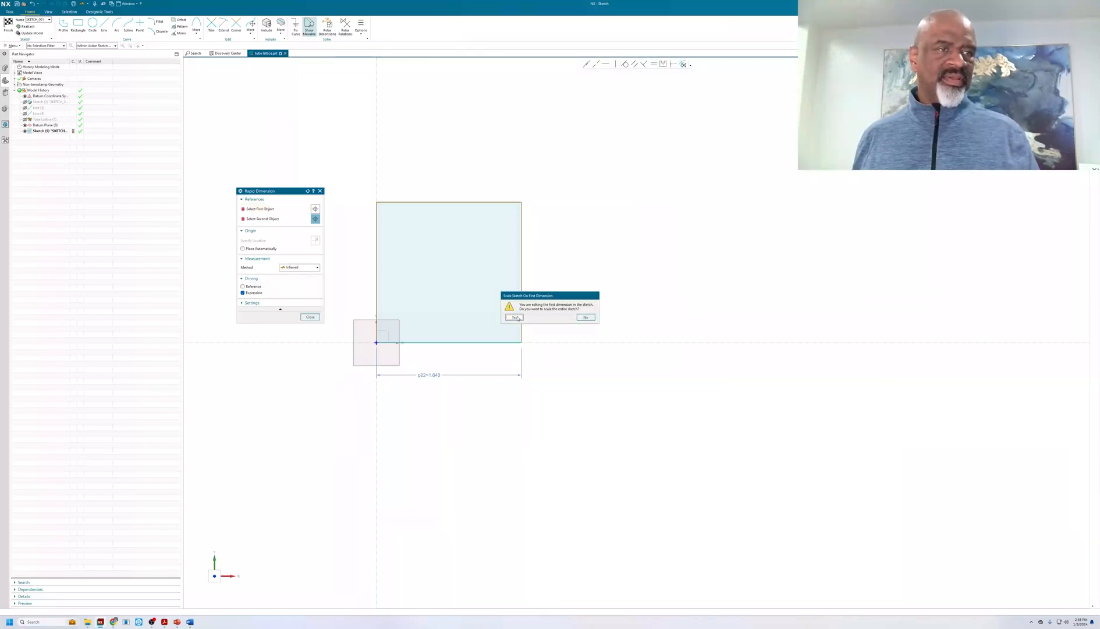
left_click(514, 317)
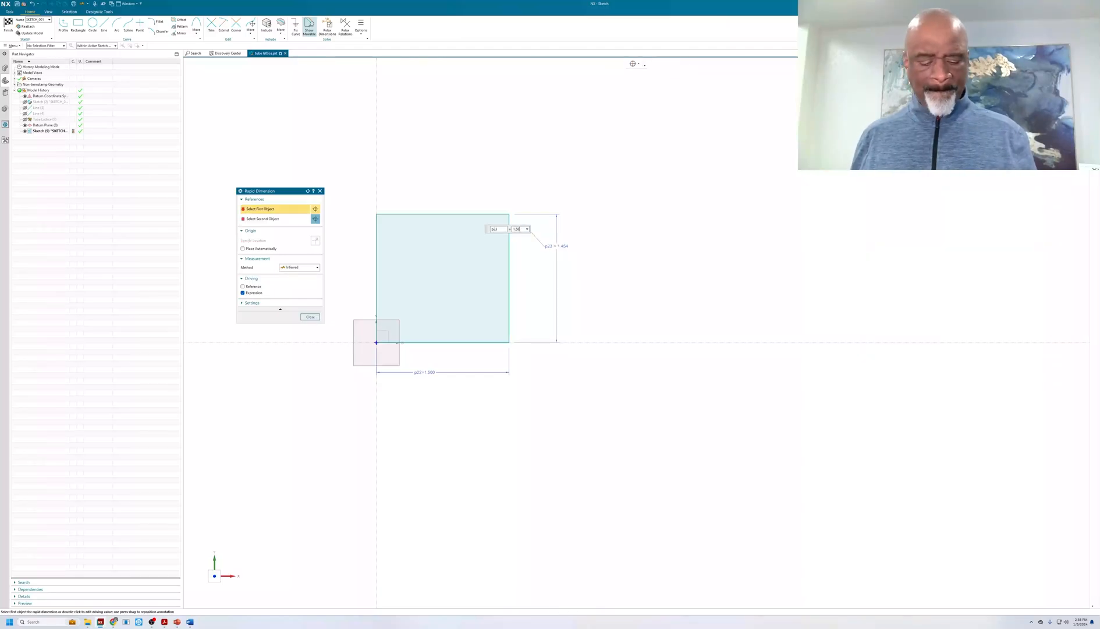
left_click(310, 317)
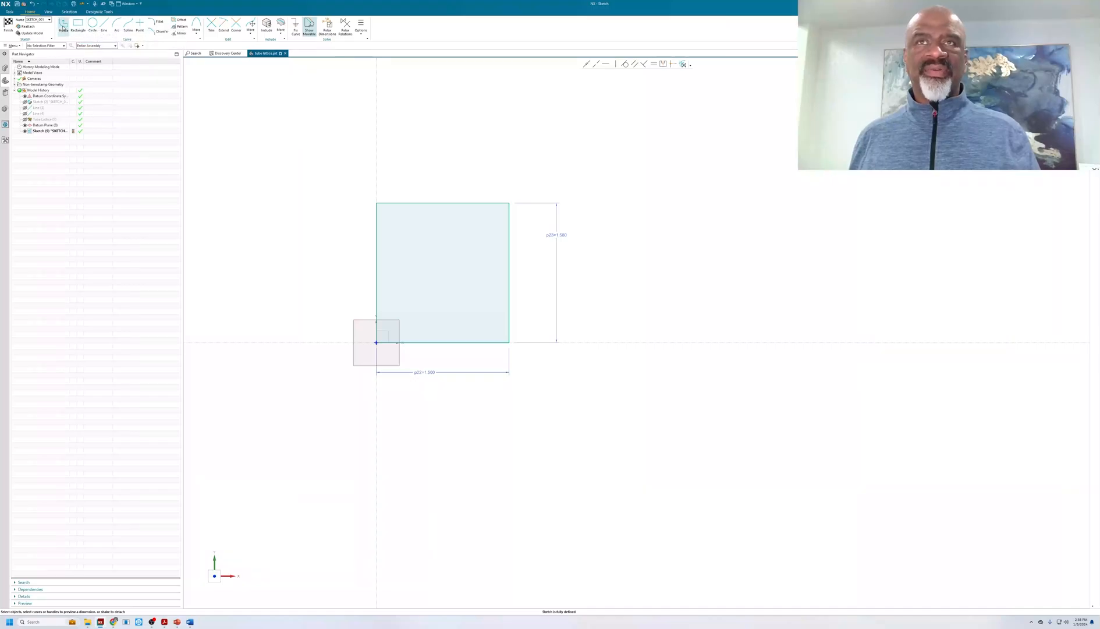
left_click(68, 27)
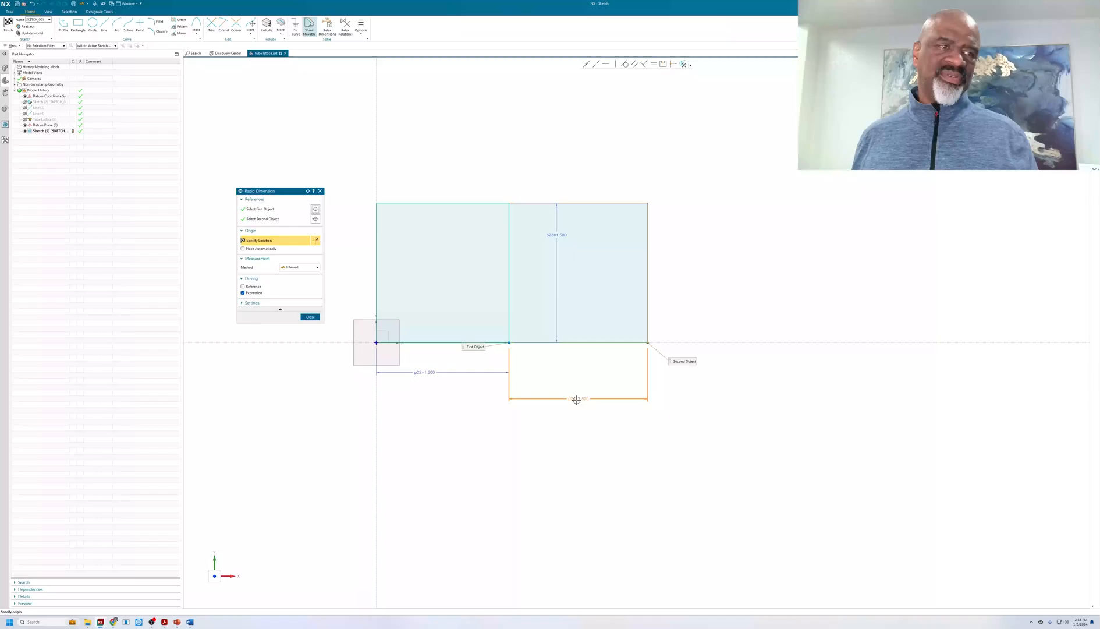
Dimension the second cell's width and linearly pattern it along the bottom edge.
left_click(577, 399)
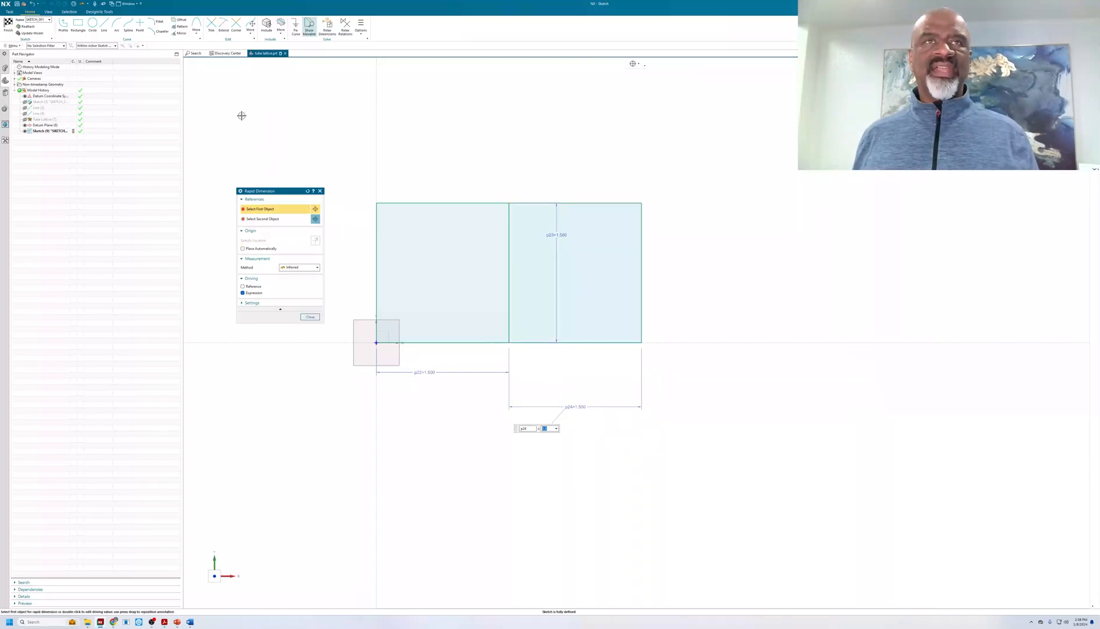
left_click(310, 316)
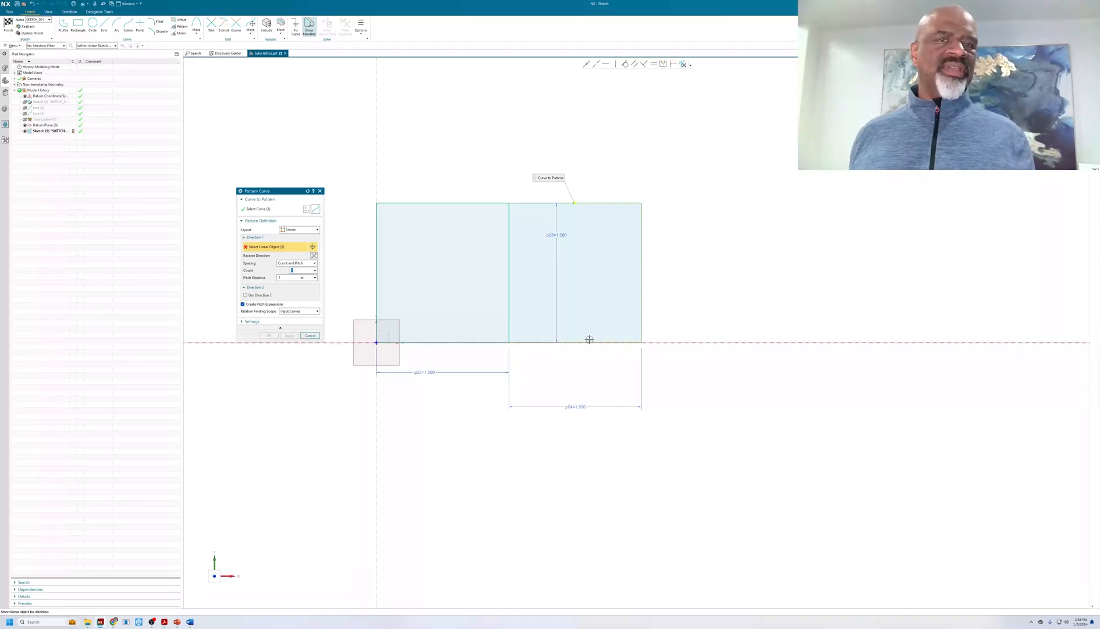
left_click(589, 340)
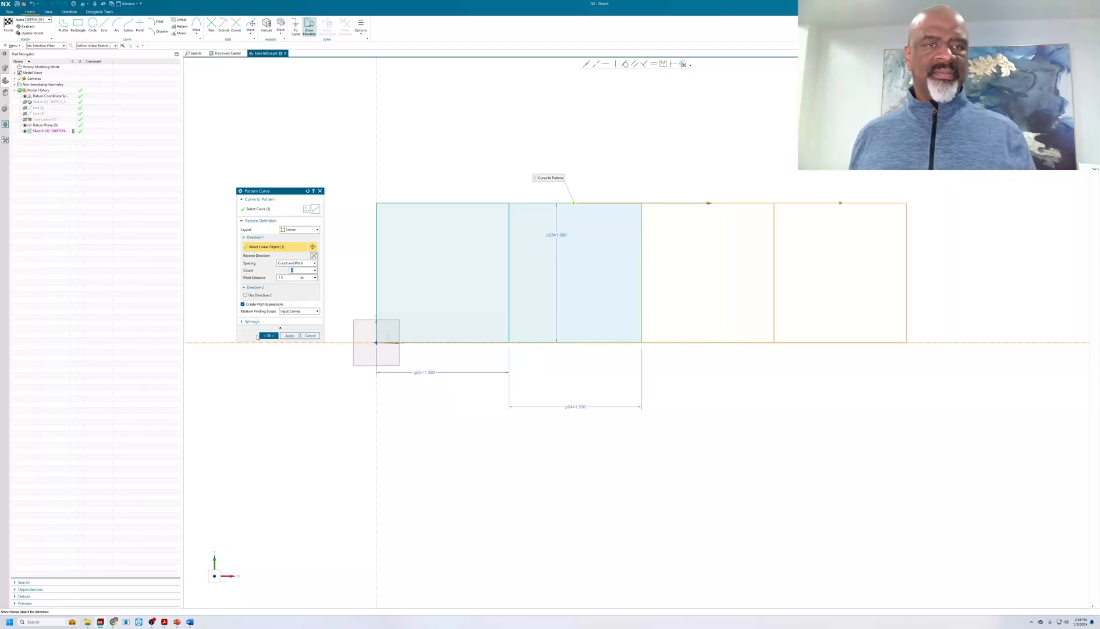
left_click(268, 335)
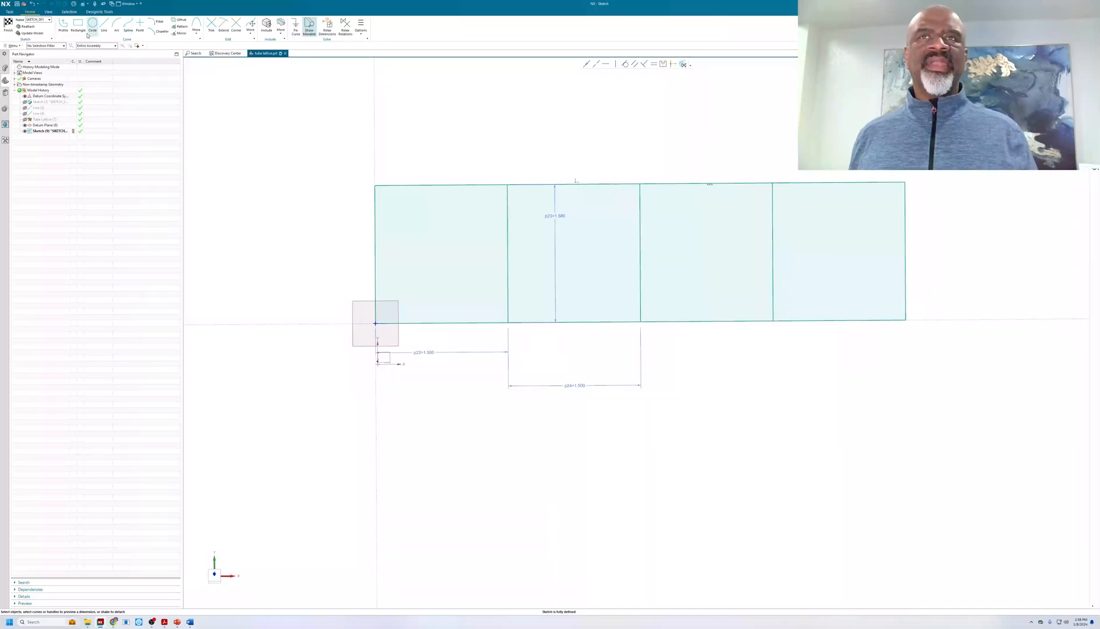
Profile a square downward from the origin and dimension its height.
left_click(78, 28)
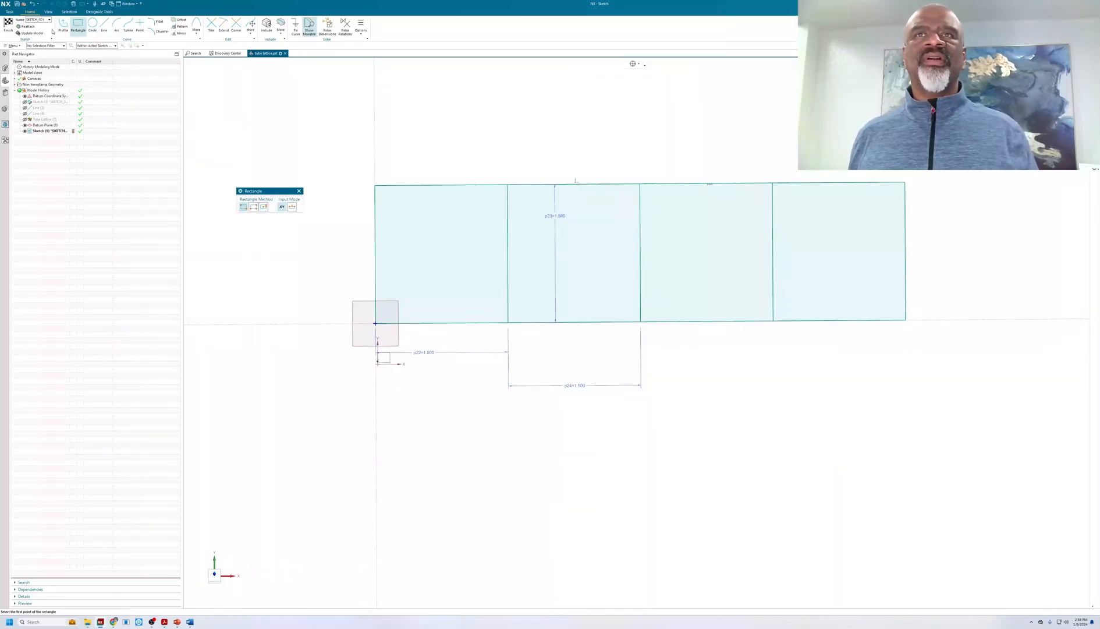
left_click(64, 22)
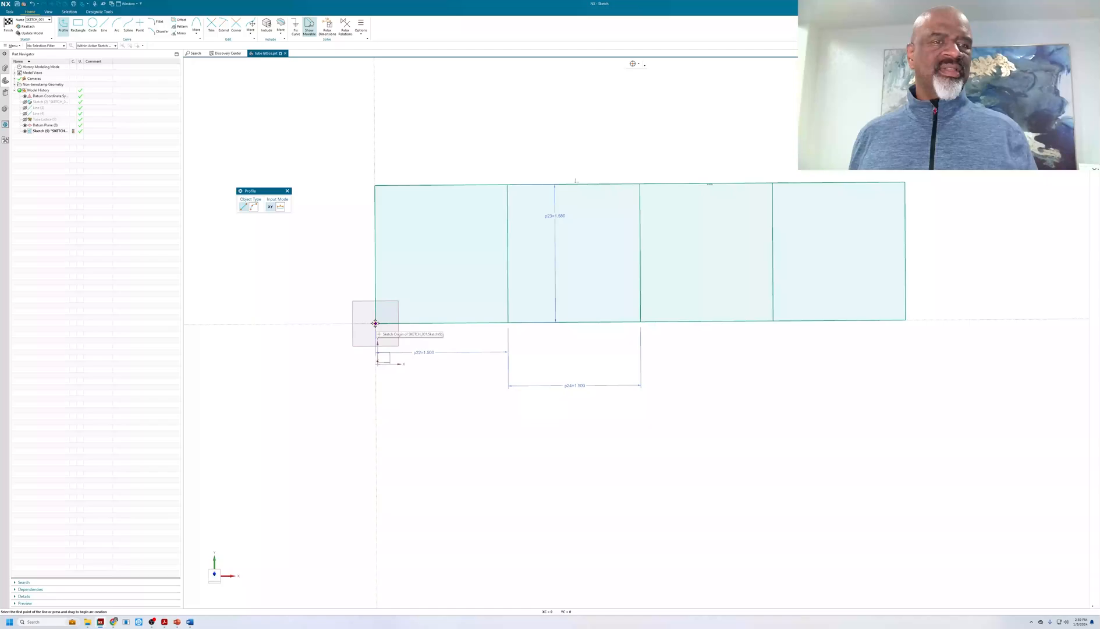
left_click(375, 323)
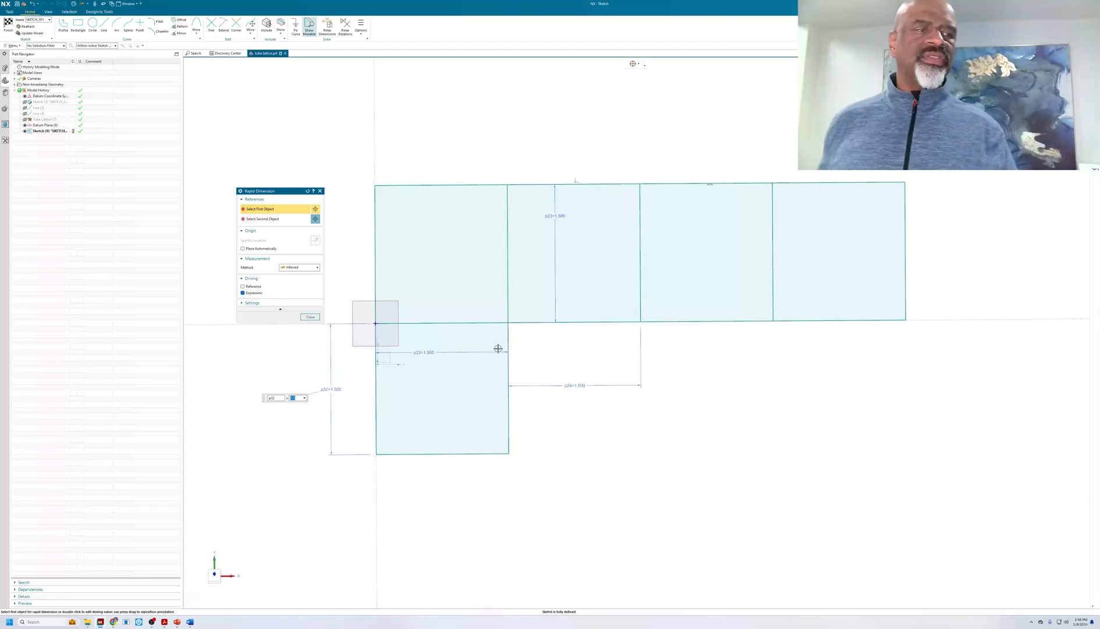
left_click(311, 317)
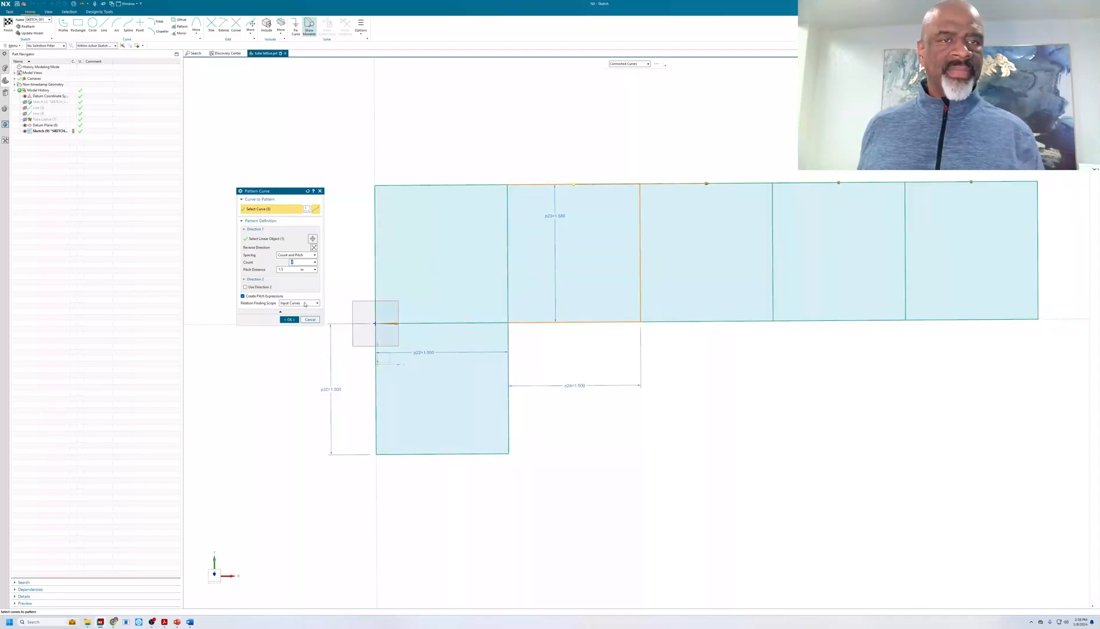
Confirm the five-cell top row and pattern the lower square into a matching row.
left_click(288, 319)
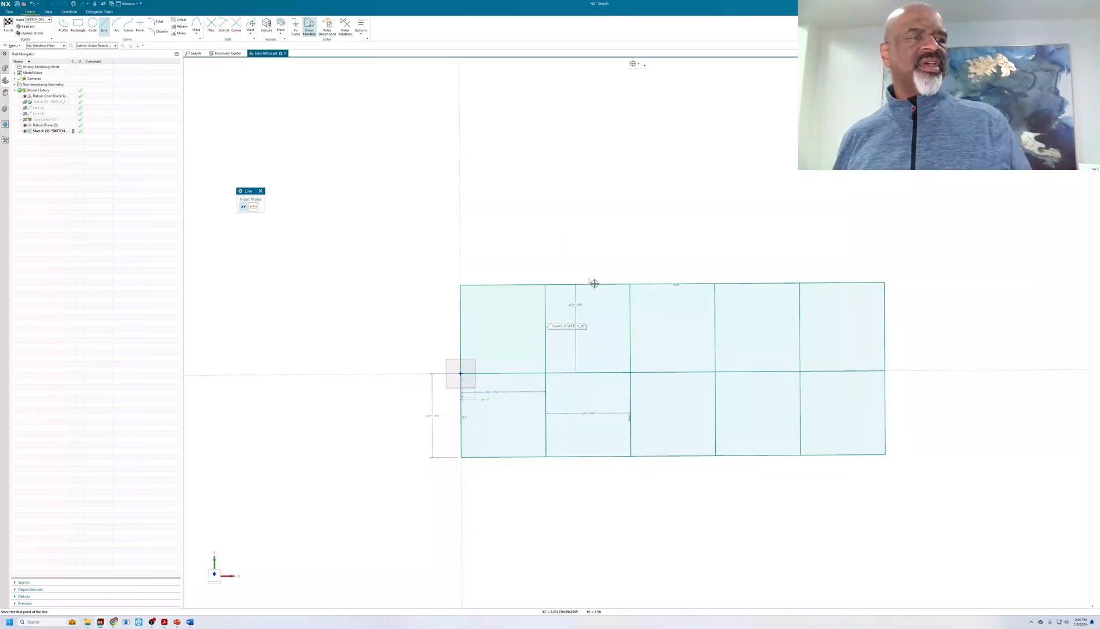
mouse_move(687, 226)
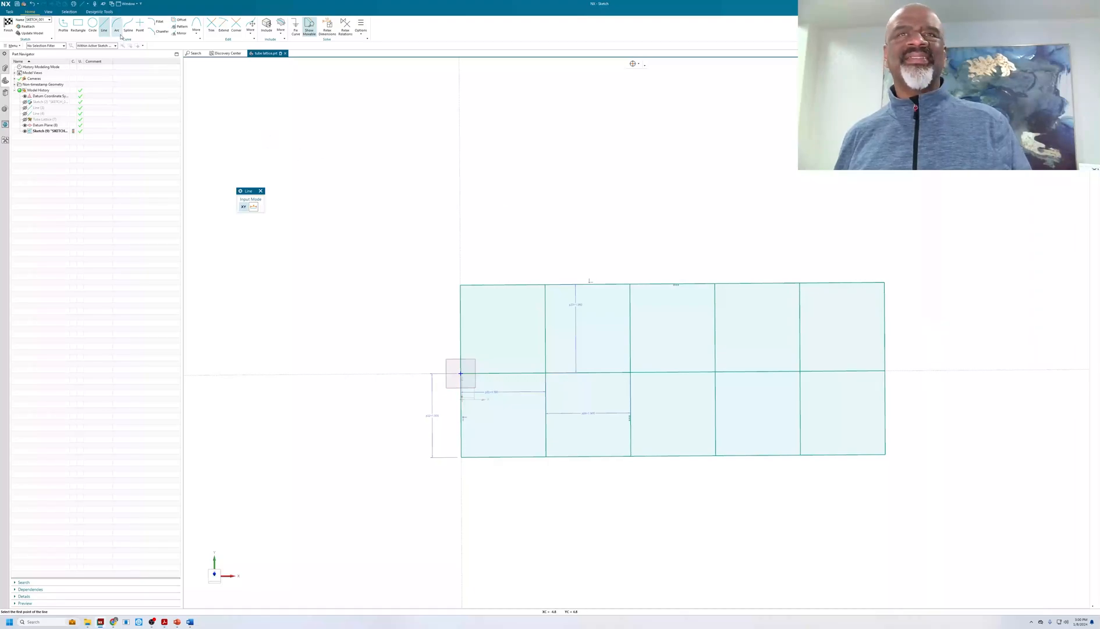
Finish the ten-cell grid sketch and return to Modeling.
left_click(119, 27)
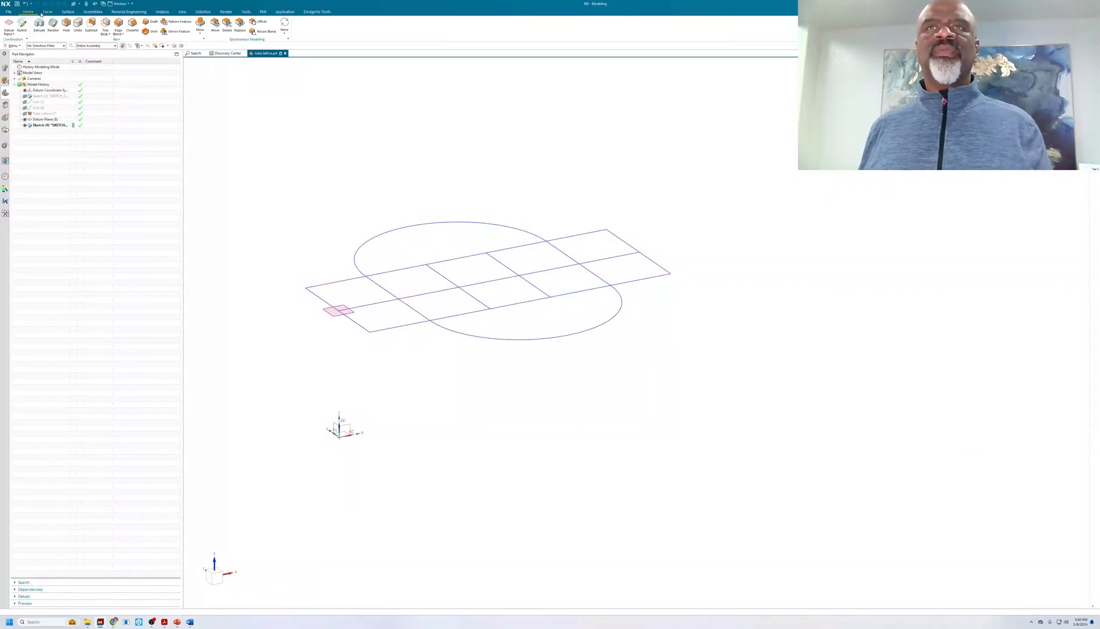
Draw vertical legs along ZC from six frame corners and grid intersections.
left_click(43, 10)
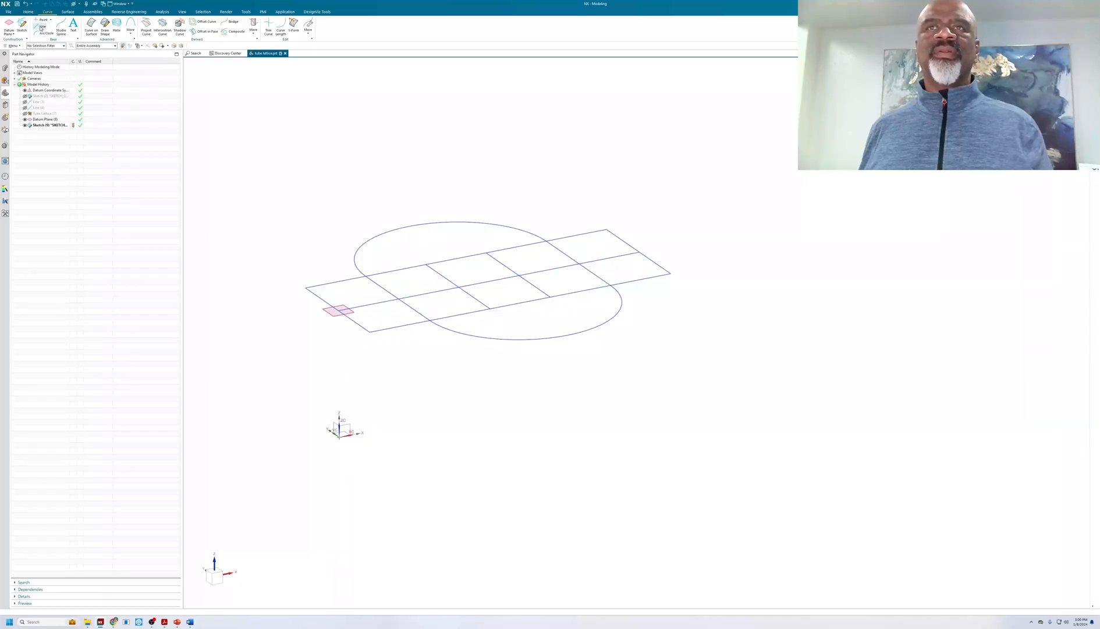
left_click(56, 26)
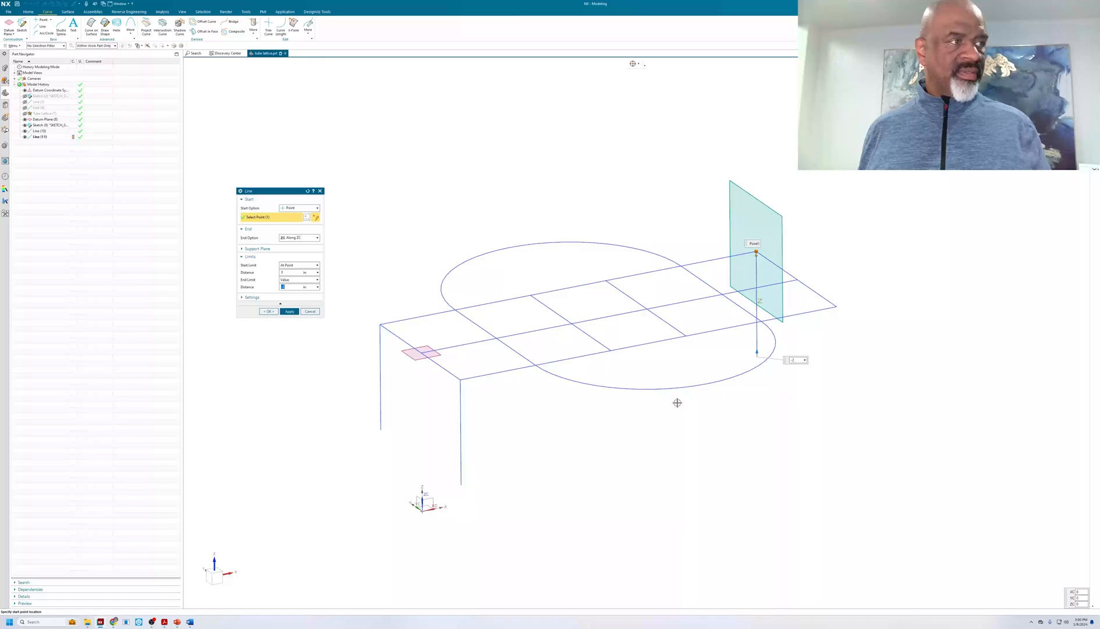
left_click(289, 311)
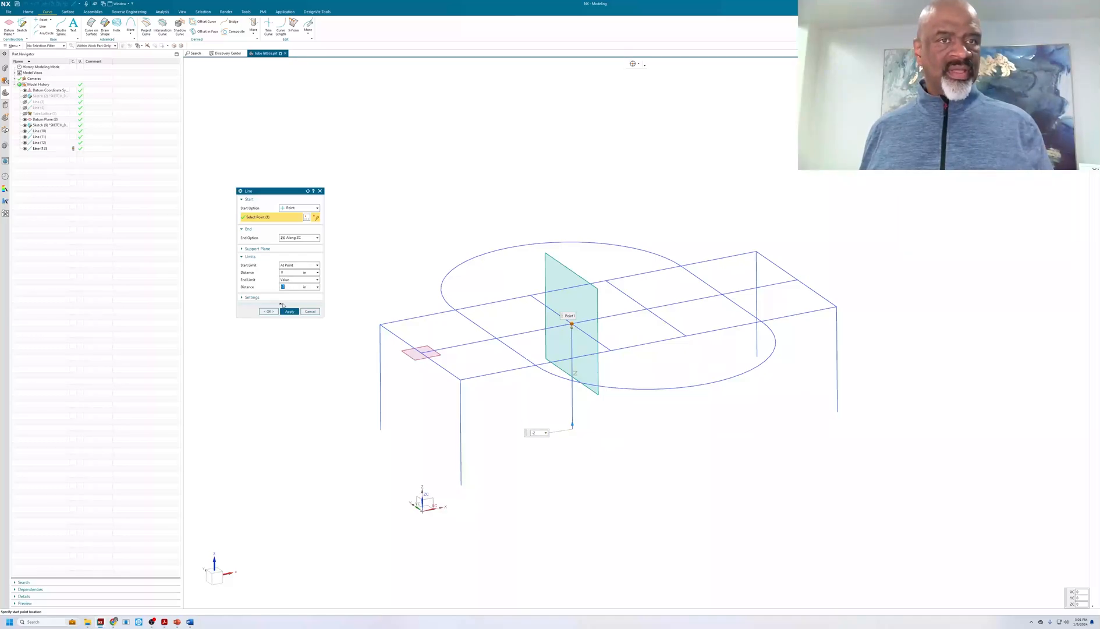
left_click(288, 311)
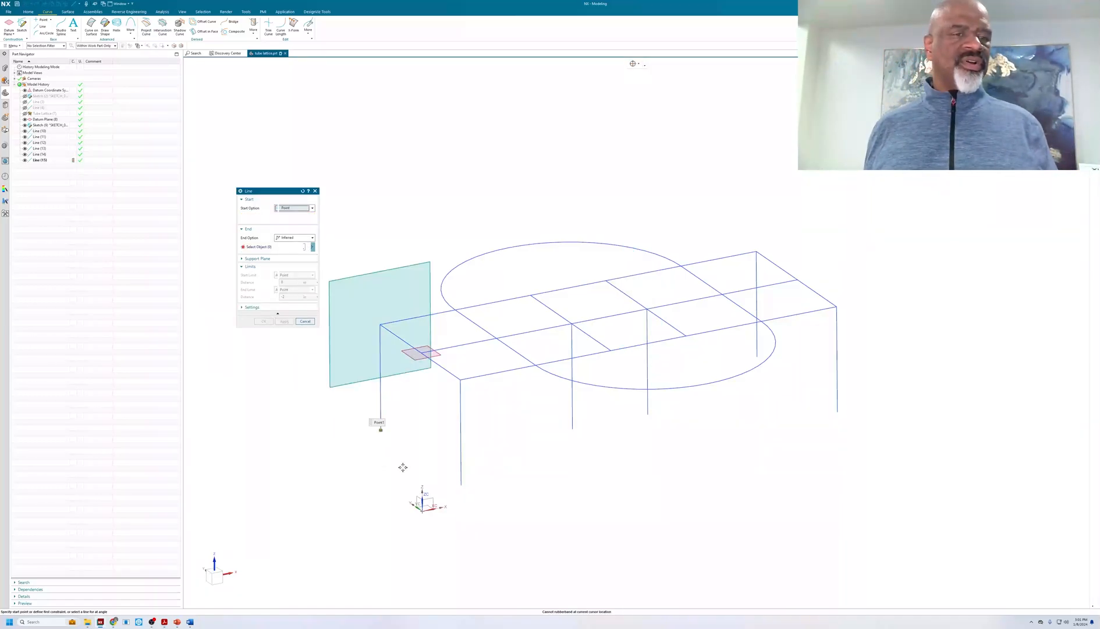
Join leg bottoms with tie lines and diagonal braces, then close the Line dialog.
left_click(377, 423)
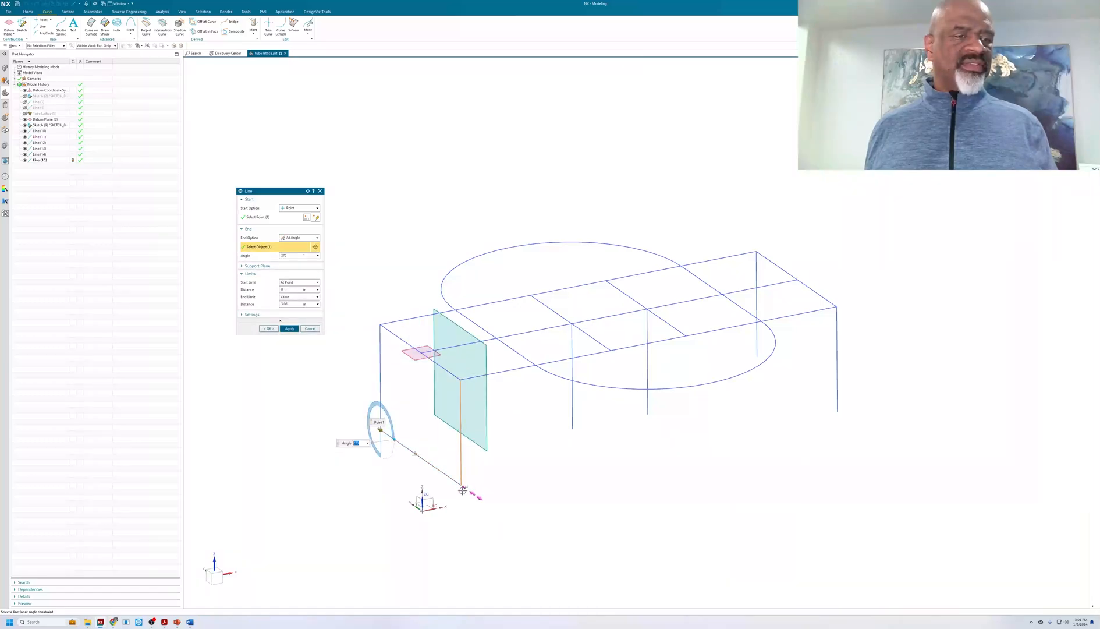
left_click(289, 329)
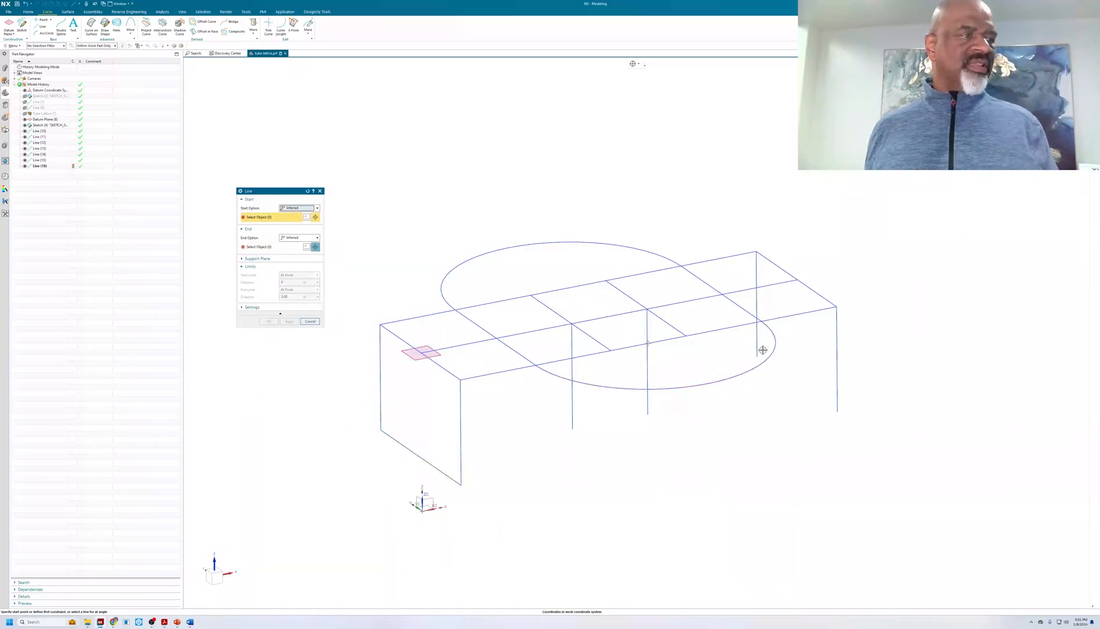
left_click(645, 412)
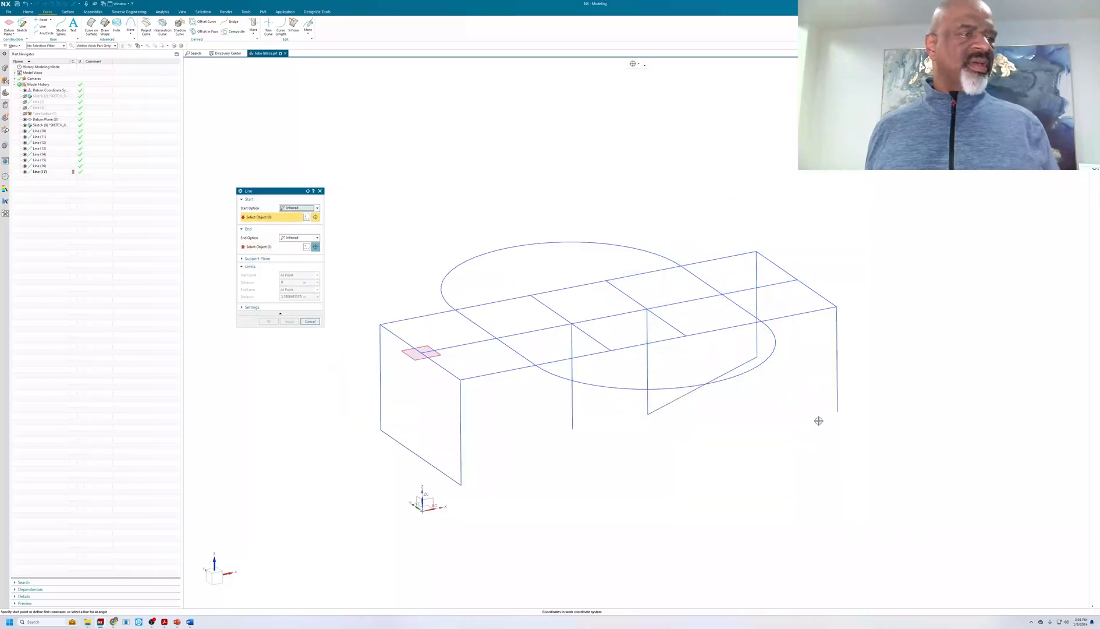
left_click(647, 414)
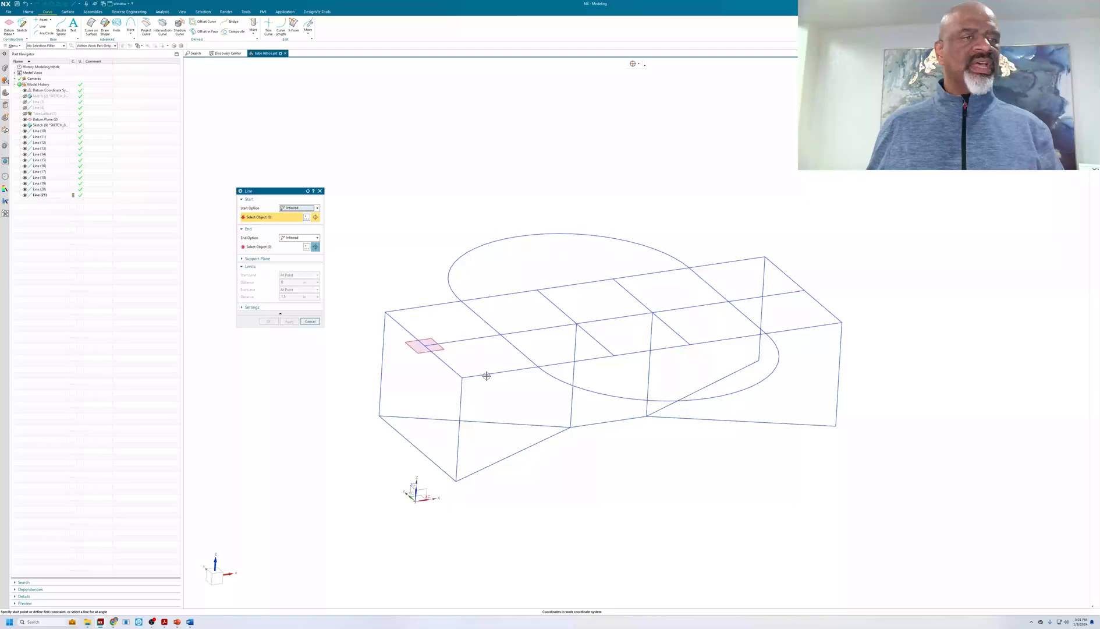
mouse_move(662, 350)
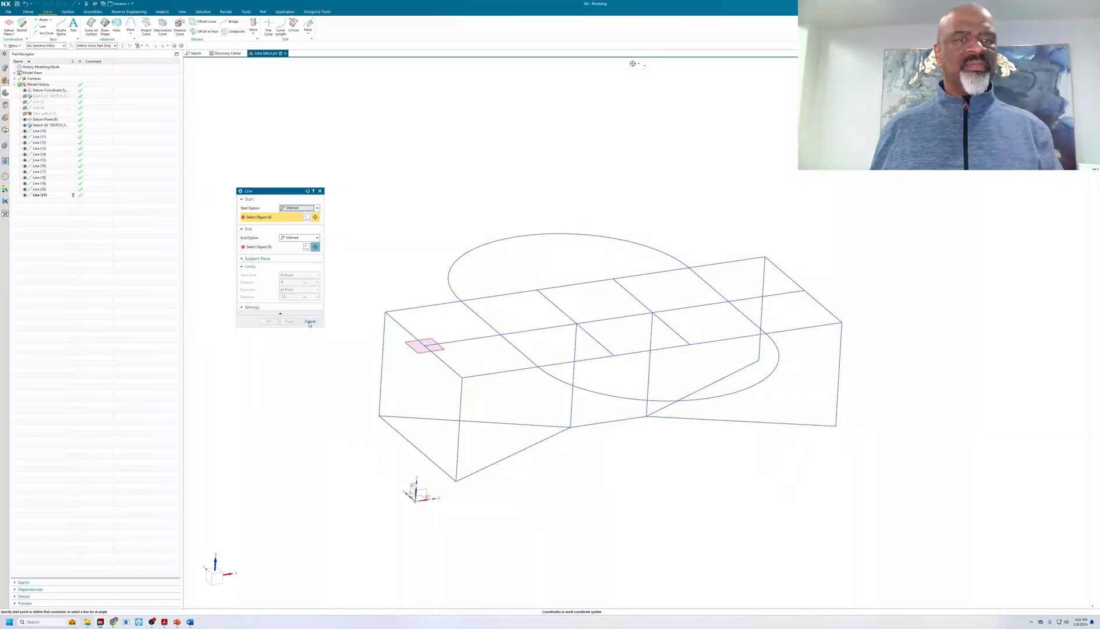
left_click(309, 320)
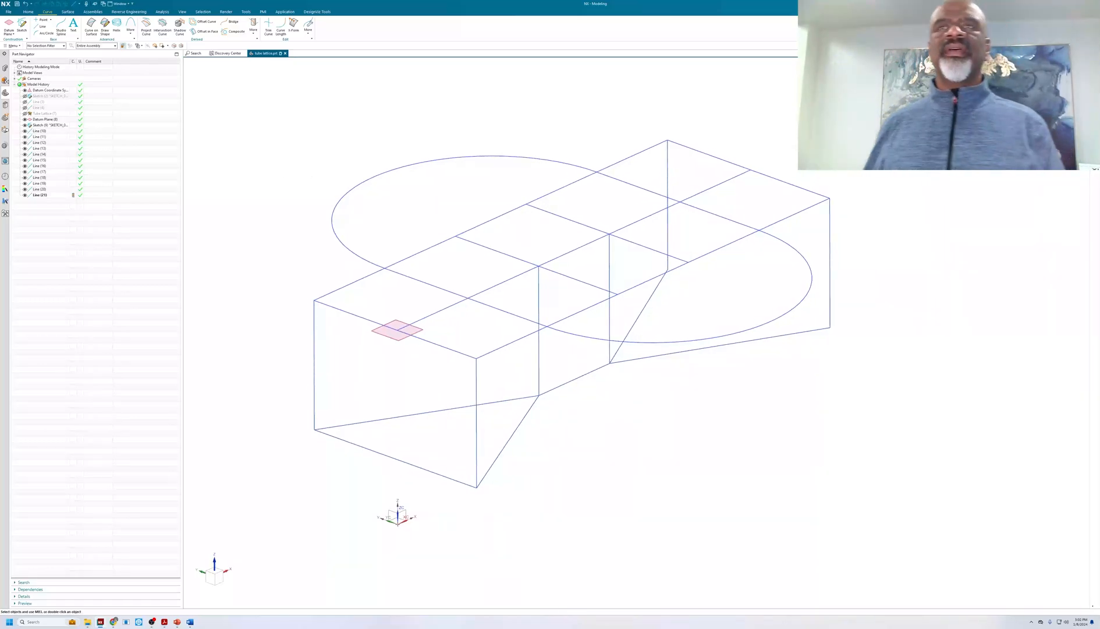
Start the Tube Lattice command from Insert > Design Feature > Lattice.
left_click(11, 46)
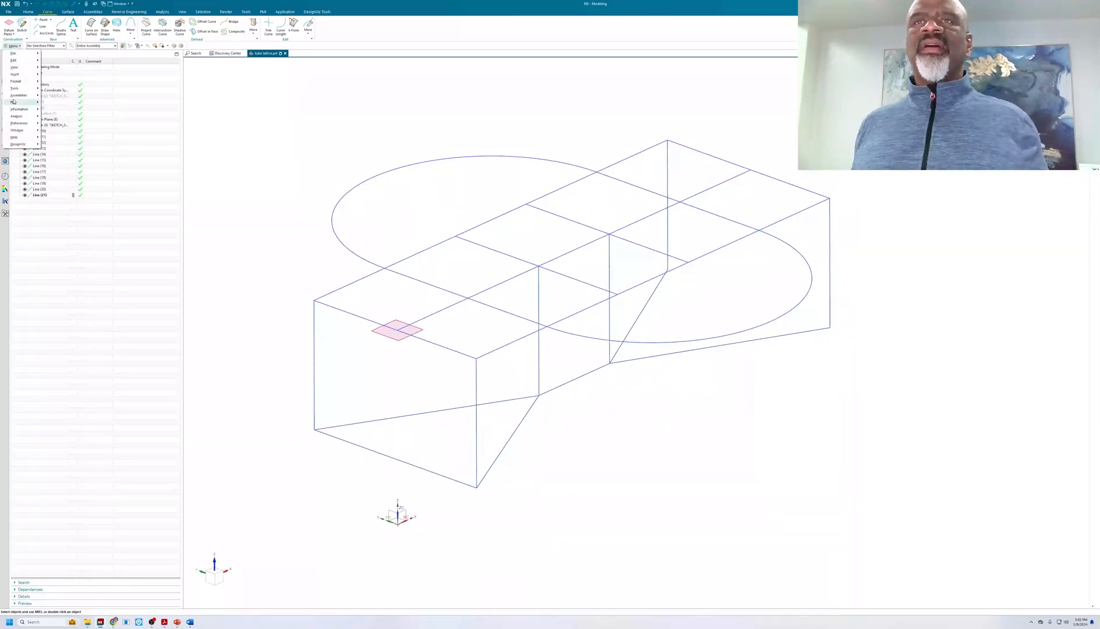
left_click(14, 77)
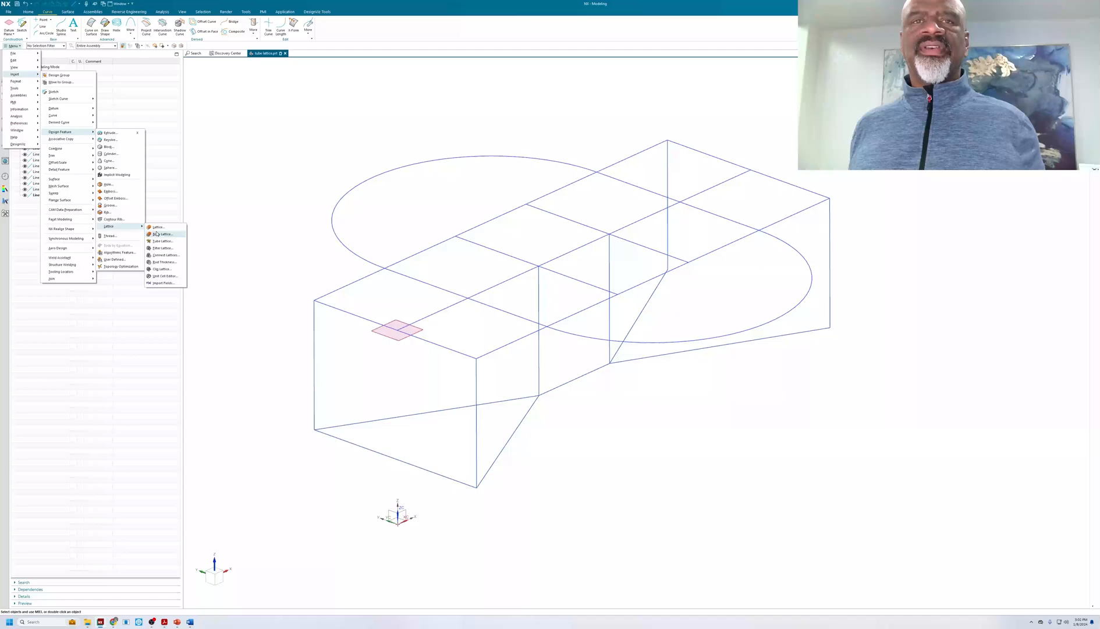
mouse_move(158, 227)
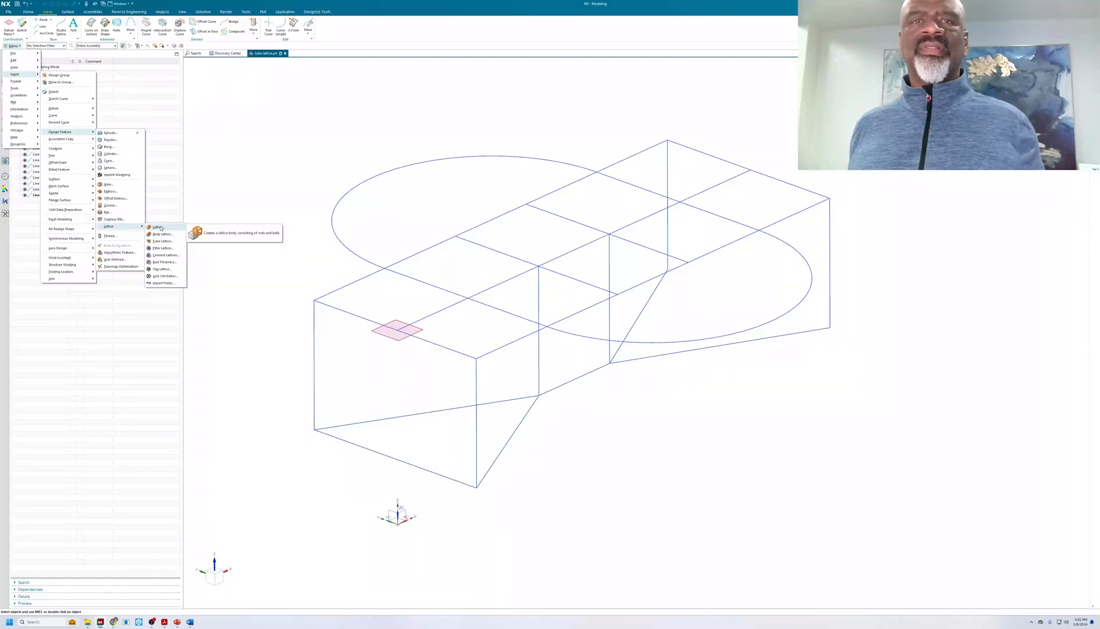
mouse_move(163, 241)
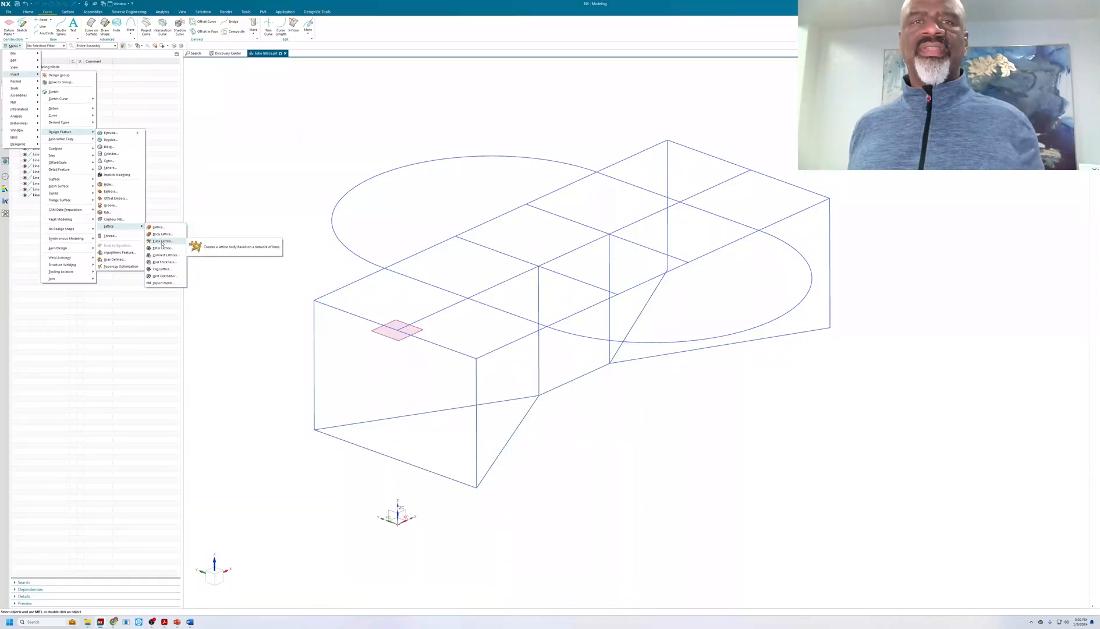
left_click(163, 241)
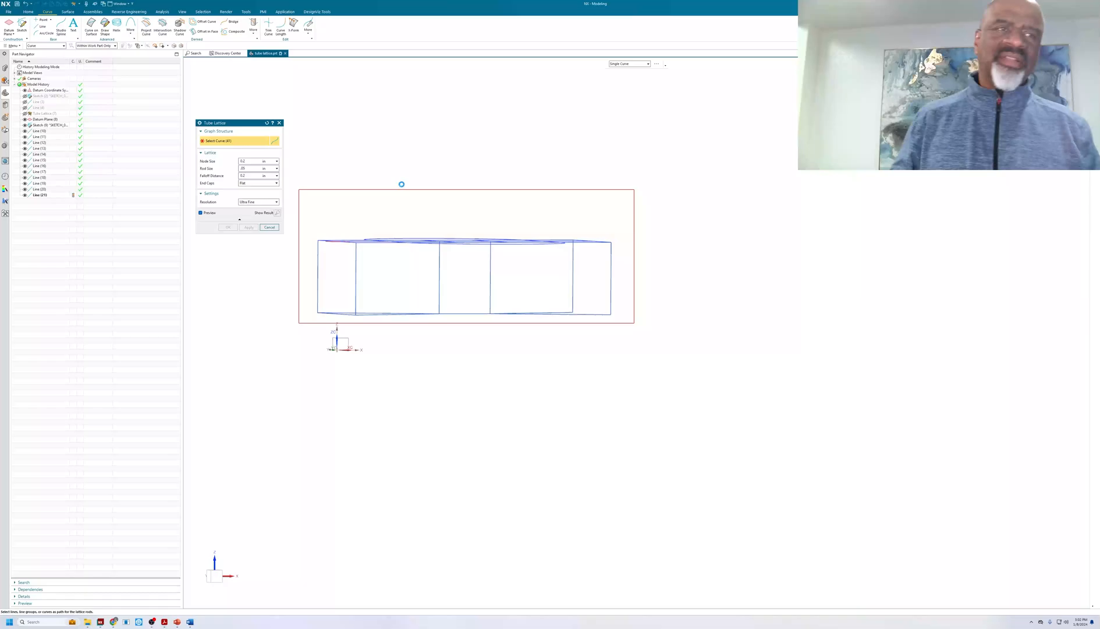
mouse_move(398, 168)
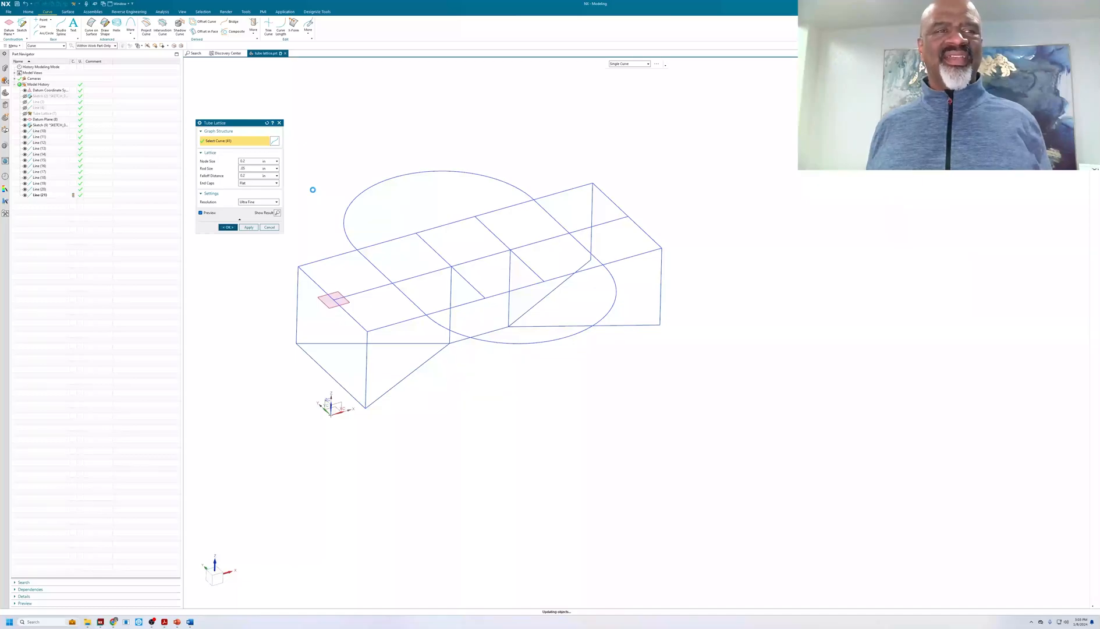
Confirm the Tube Lattice over all frame curves to build the lattice body with thickened nodes.
left_click(227, 227)
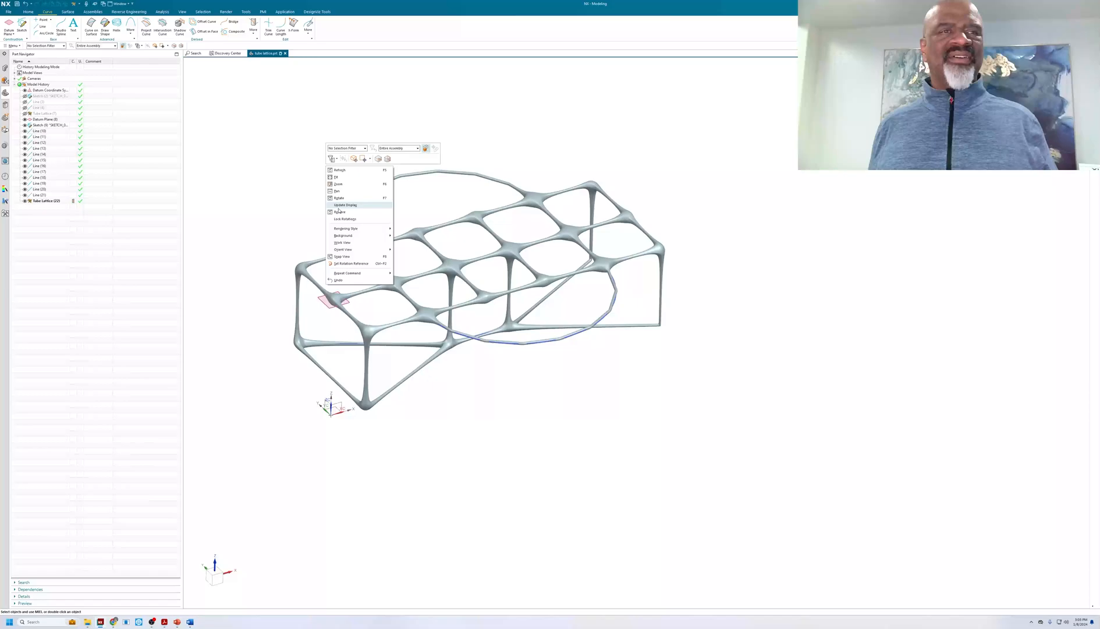
left_click(345, 204)
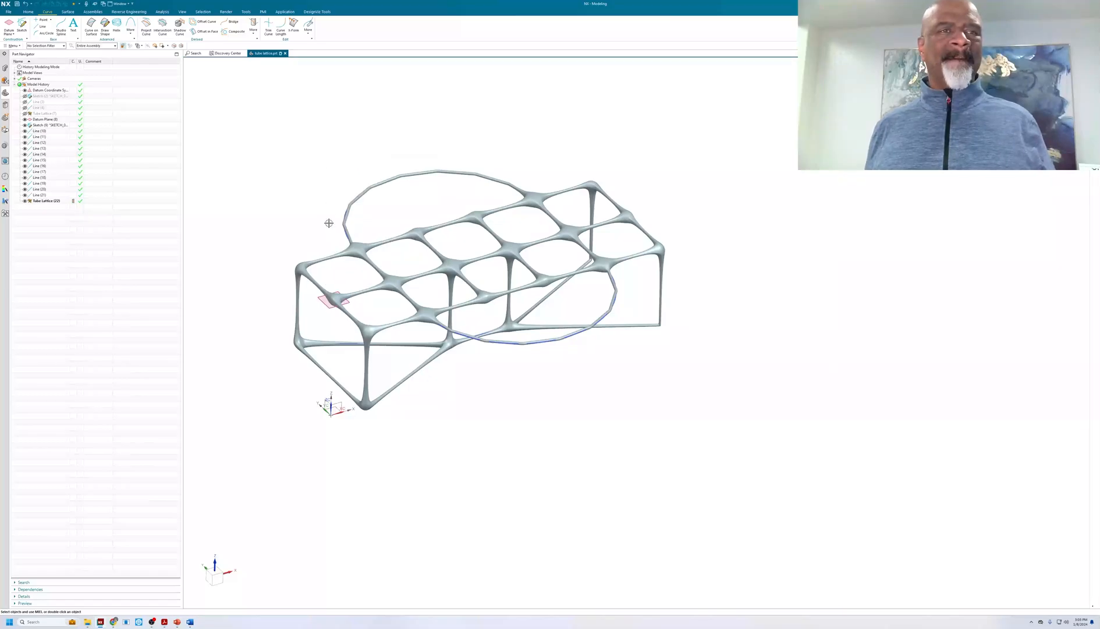
left_click_drag(329, 223, 474, 312)
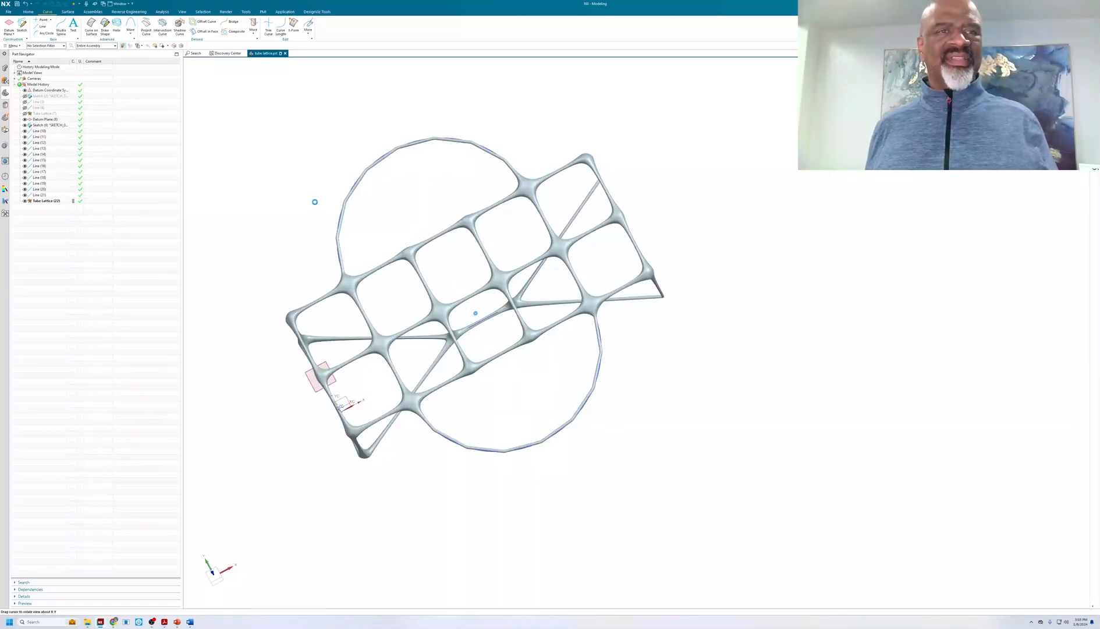
left_click_drag(315, 202, 318, 140)
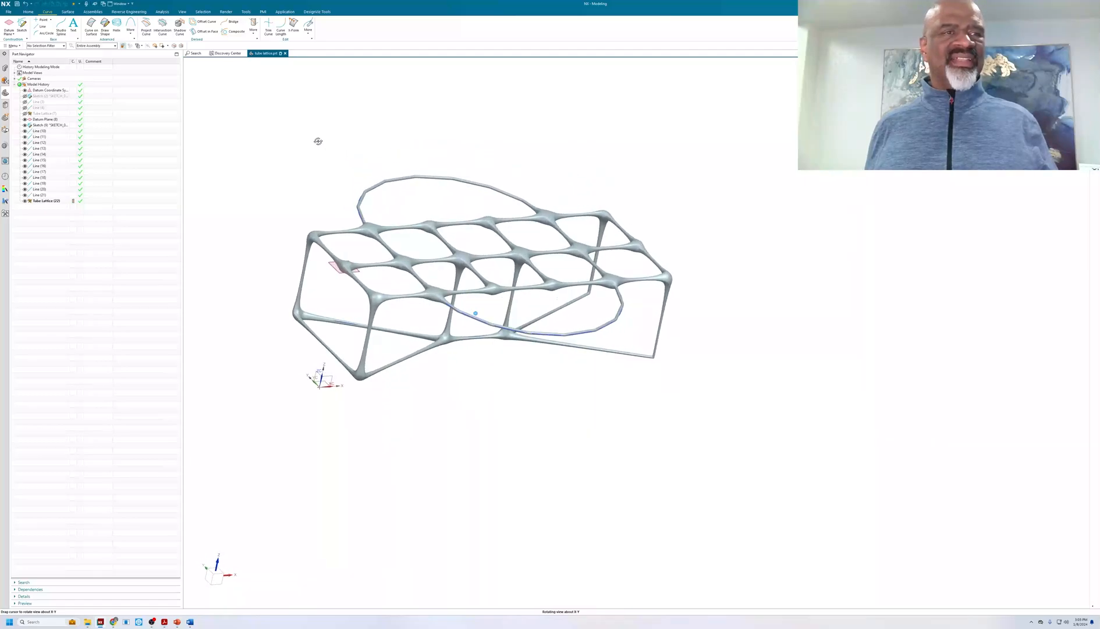
left_click_drag(318, 140, 232, 163)
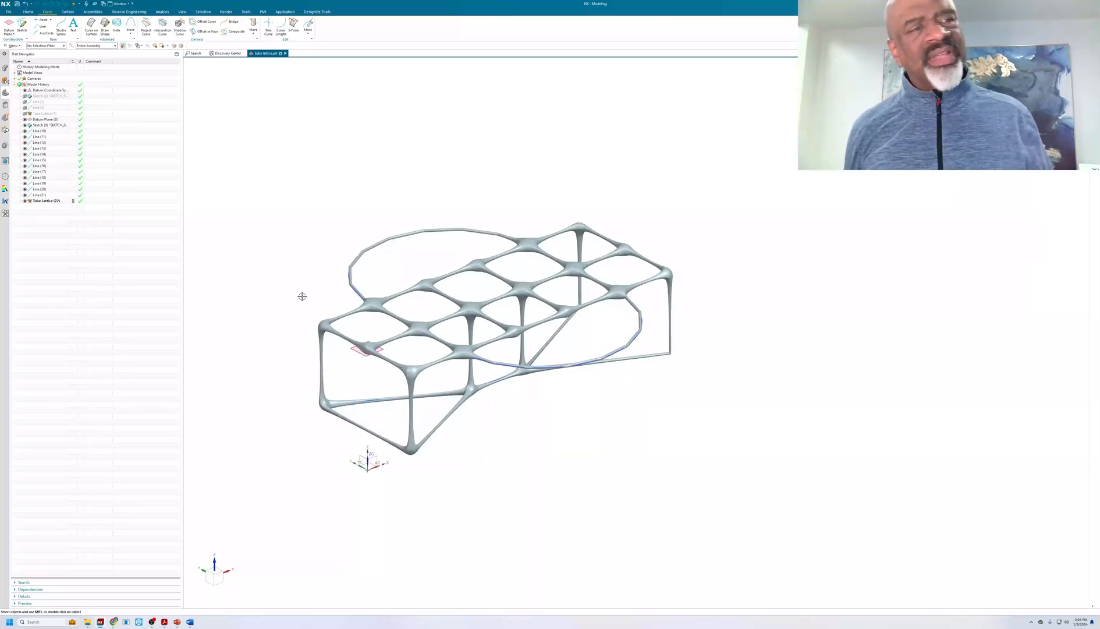
left_click_drag(301, 295, 315, 285)
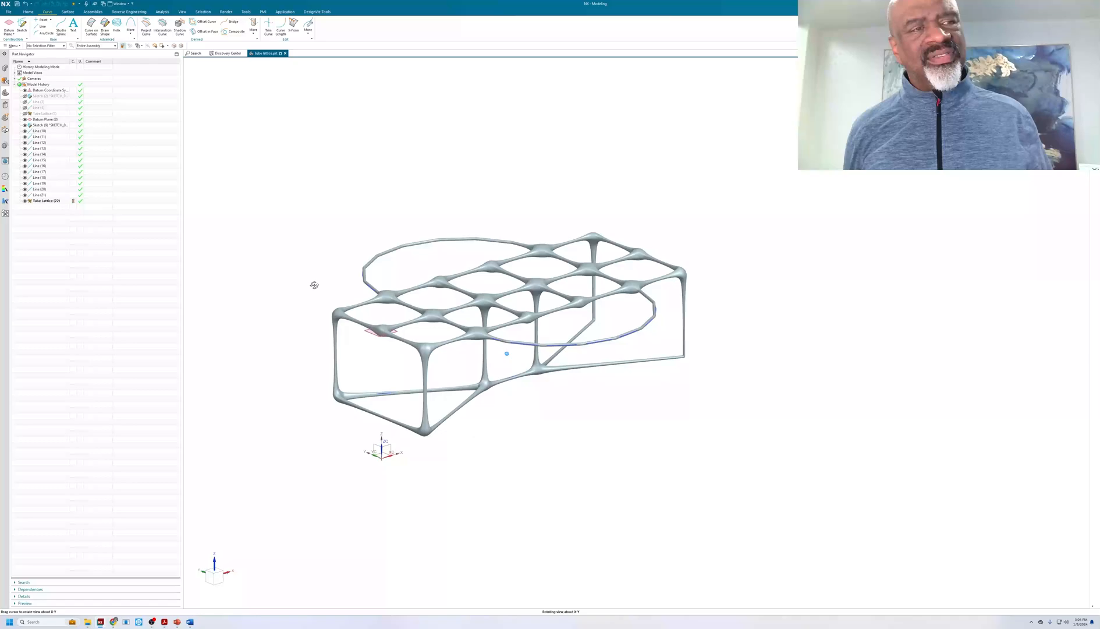